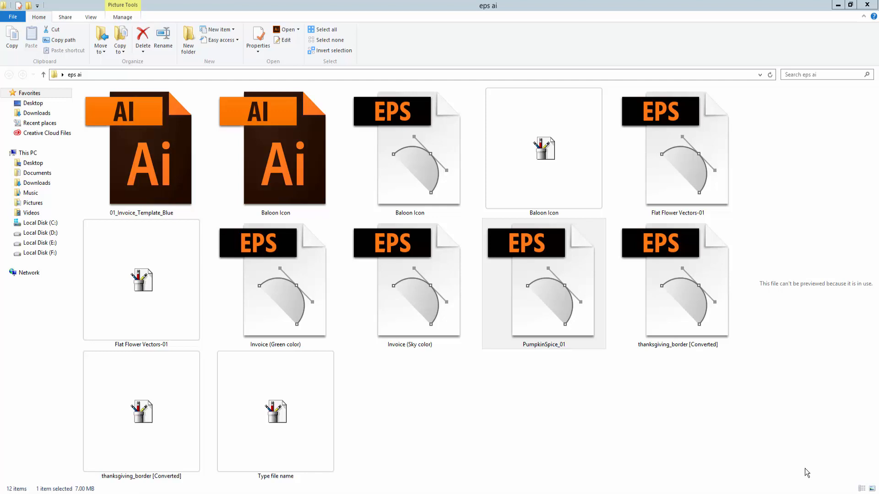
mouse_move(805, 459)
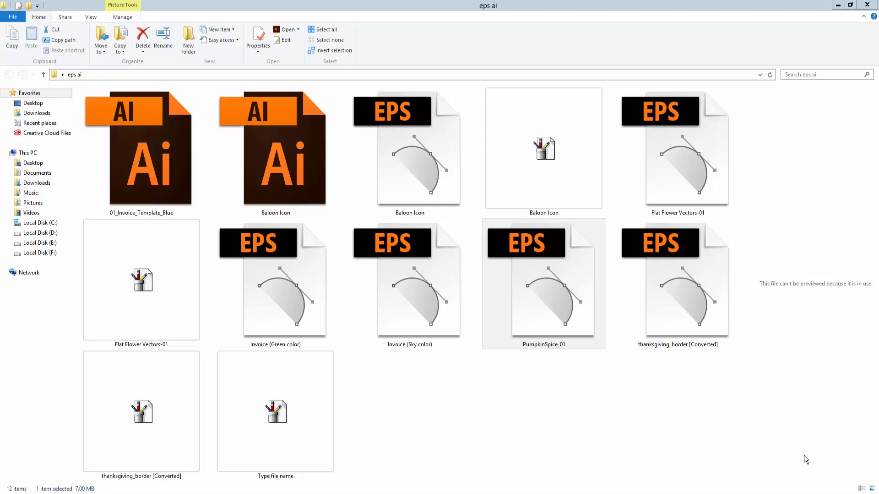
Start the Export As dialog for the pumpkin illustration, targeting WMF on the Desktop.
left_click(543, 283)
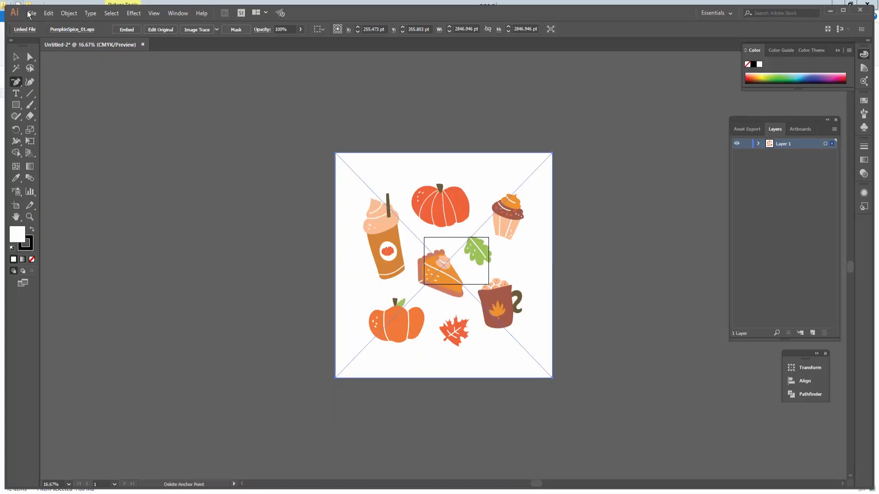
left_click(31, 13)
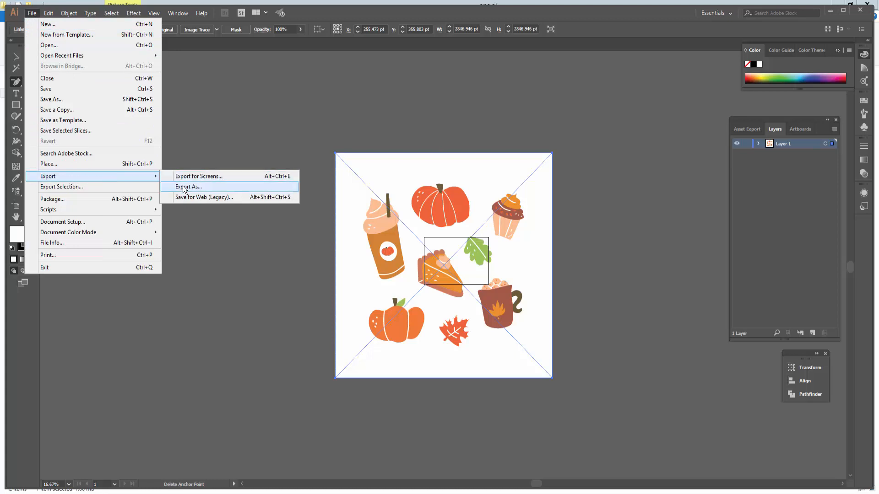
left_click(188, 186)
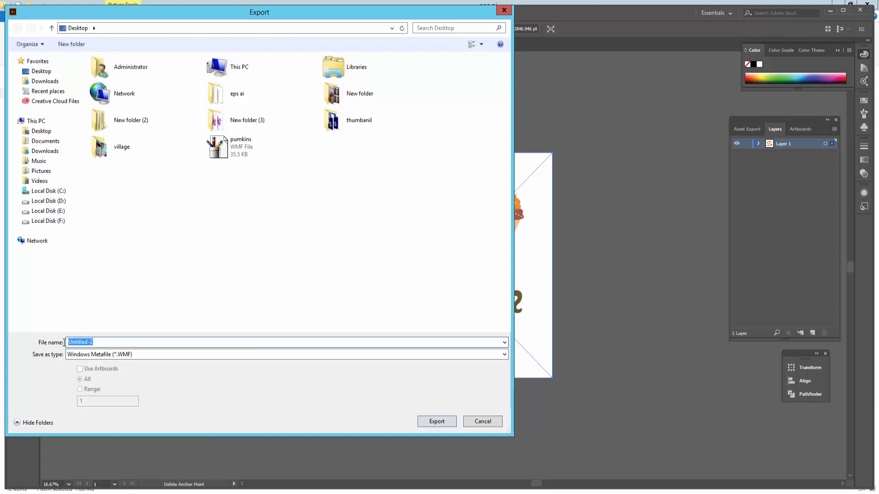
Name the export 'new pumpkins' and keep Windows Metafile (*.WMF) as the format.
type("new pum")
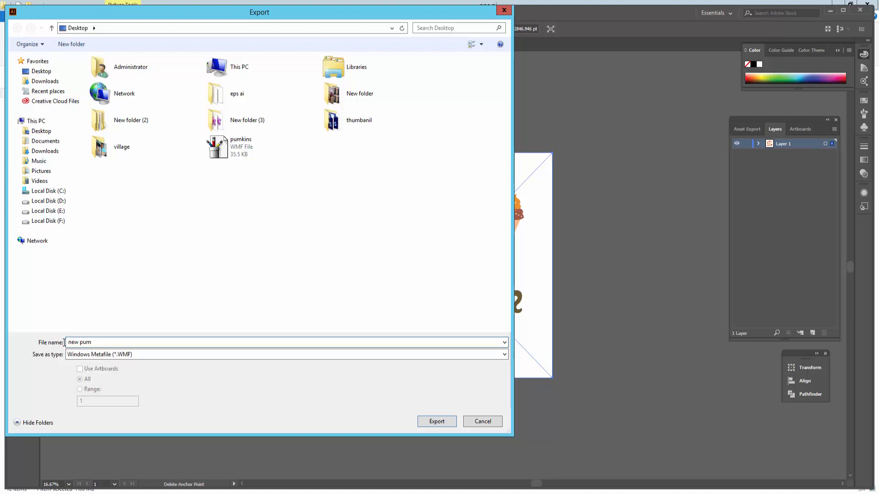
type("pkins")
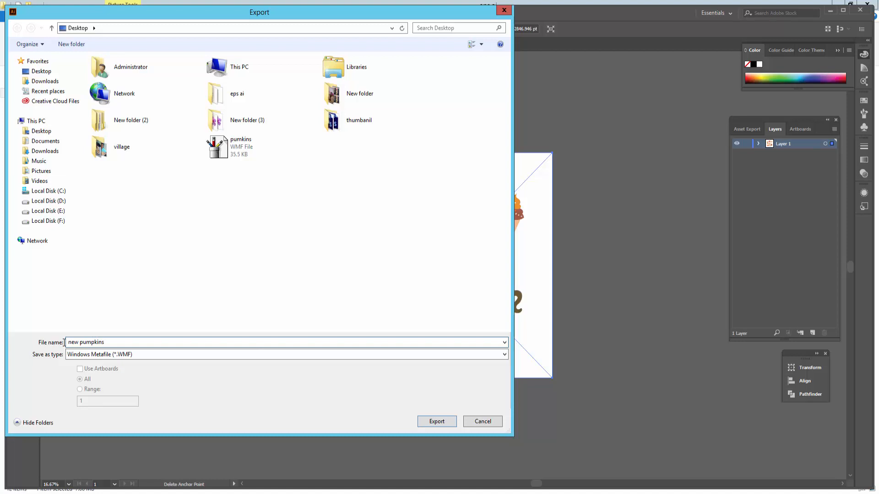
left_click(285, 354)
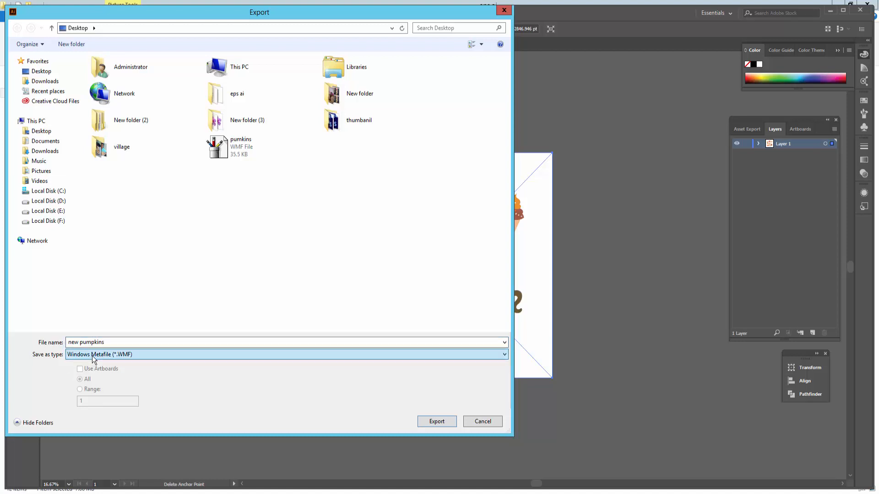
left_click(285, 355)
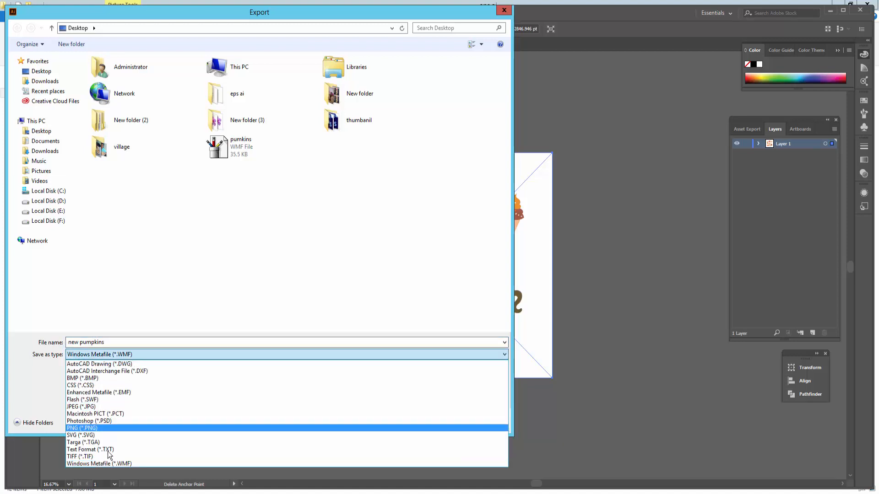
left_click(99, 464)
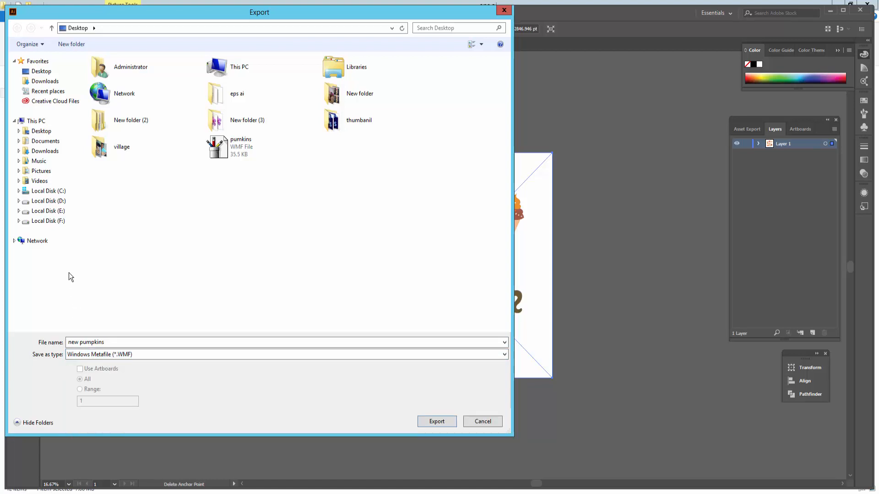
Export 'new pumpkins' as a WMF file into the eps ai folder.
left_click(132, 120)
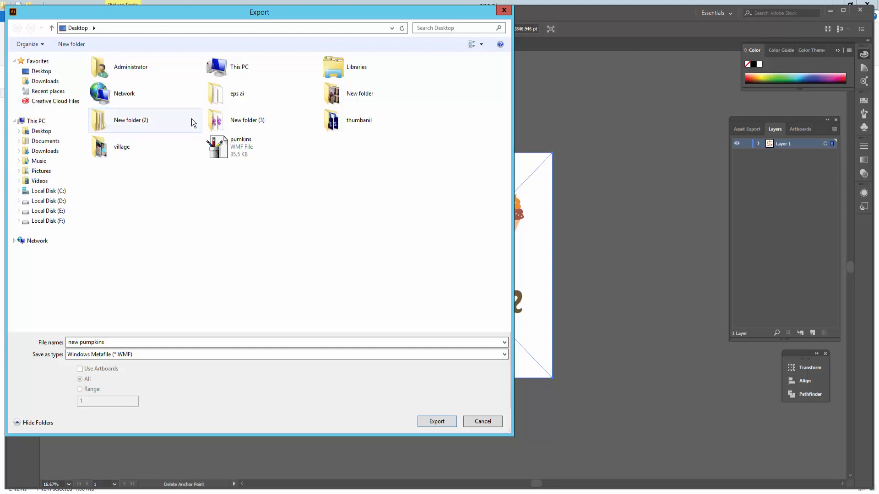
left_click(237, 92)
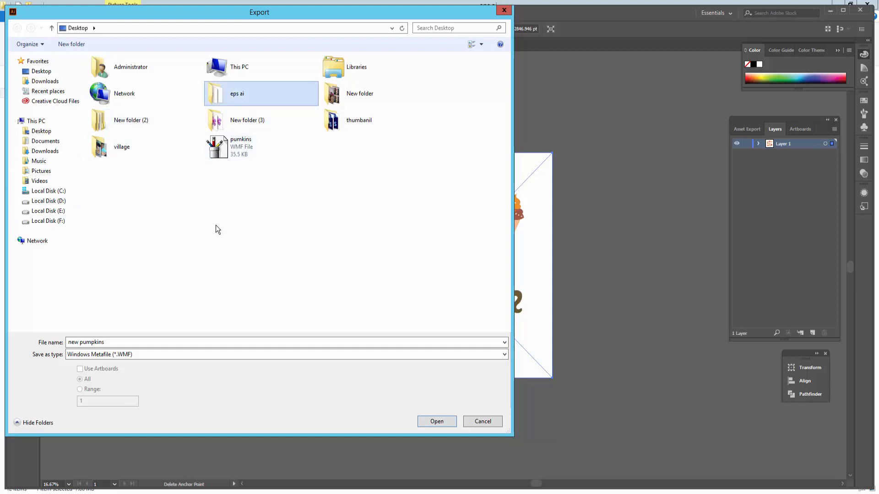
mouse_move(275, 270)
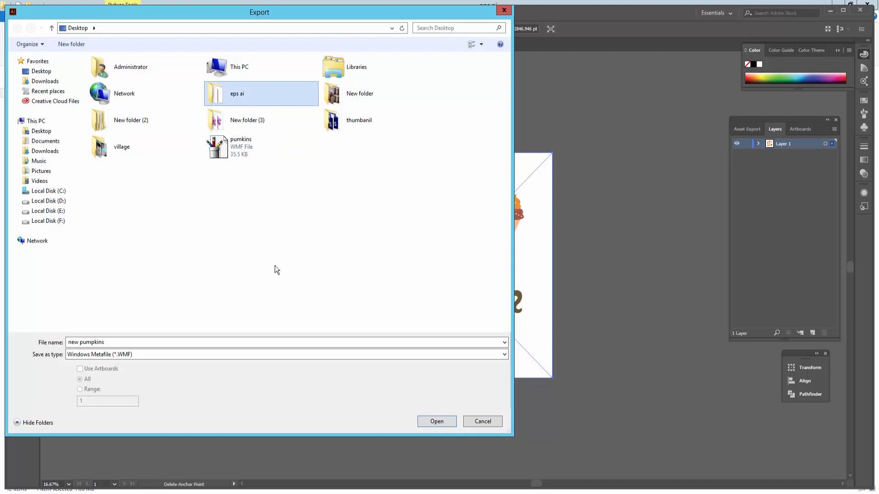
mouse_move(252, 99)
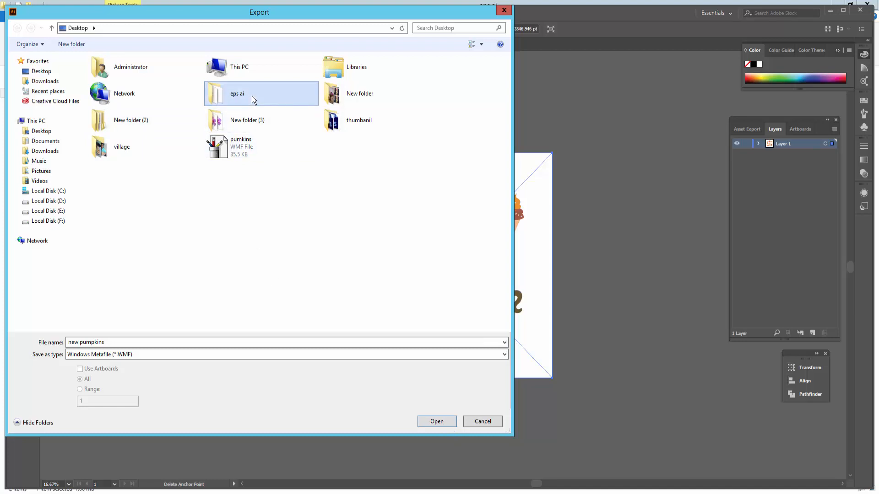
double_click(236, 93)
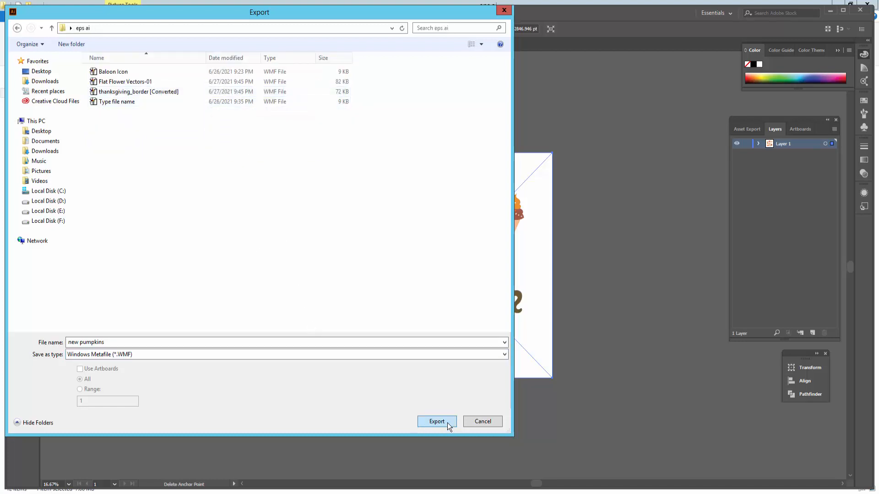
left_click(436, 421)
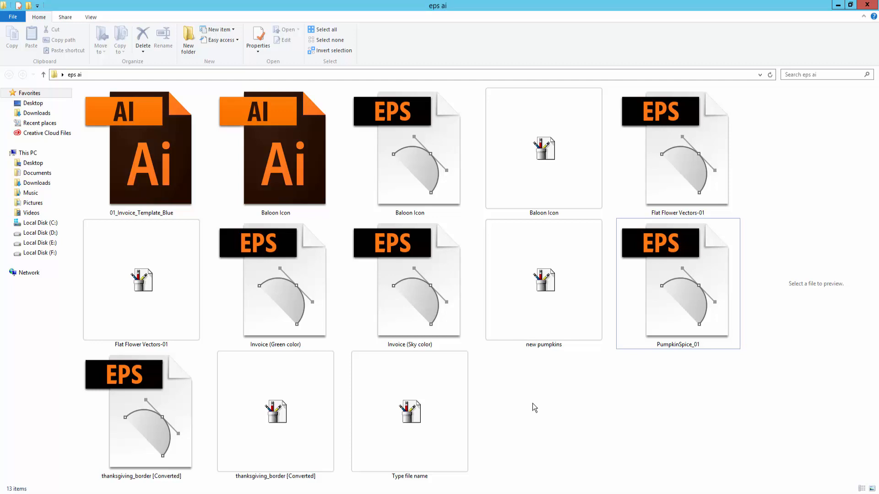
mouse_move(550, 295)
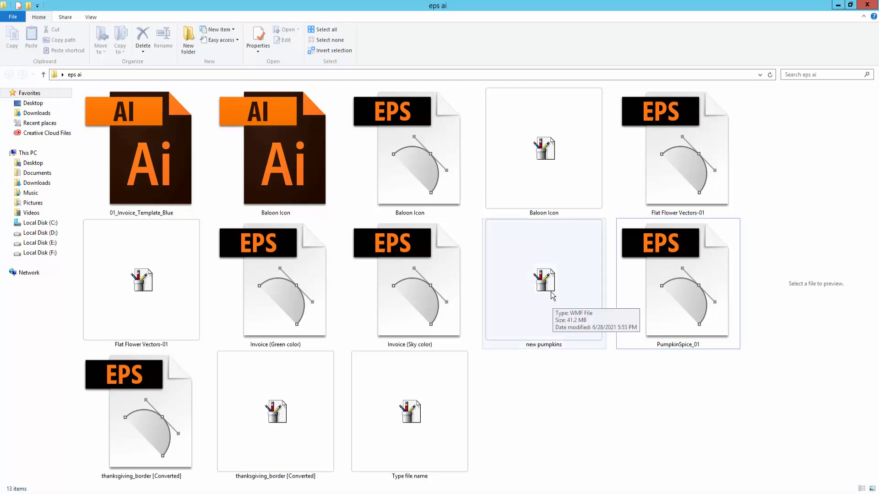
Check the new pumpkins WMF file in the eps ai folder.
left_click(543, 282)
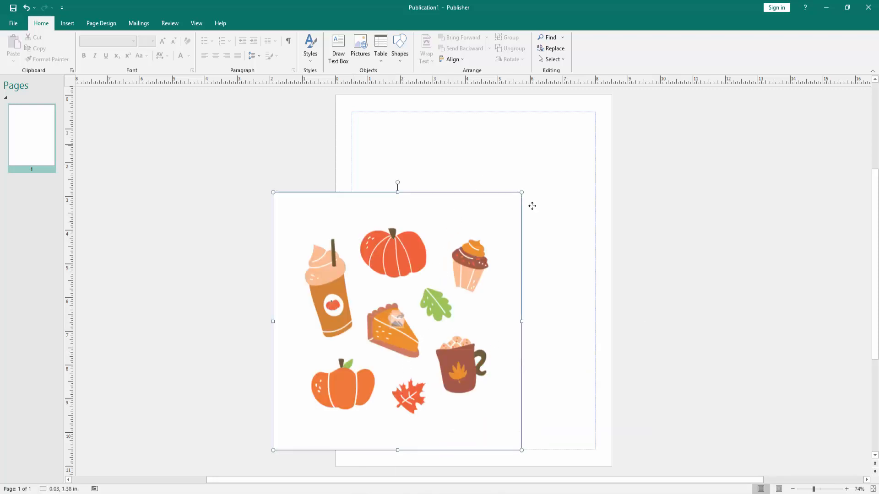
Drag the imported pumpkin WMF picture onto the Publisher page and select it.
left_click_drag(397, 321, 482, 276)
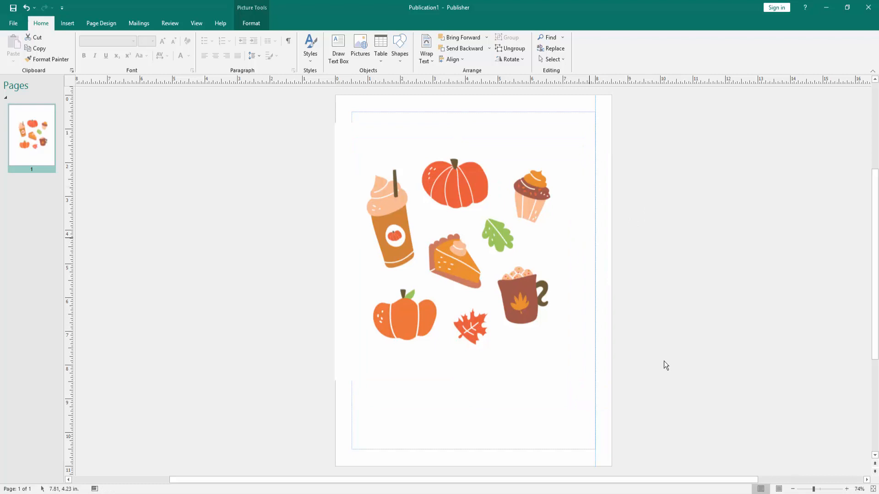
left_click(521, 313)
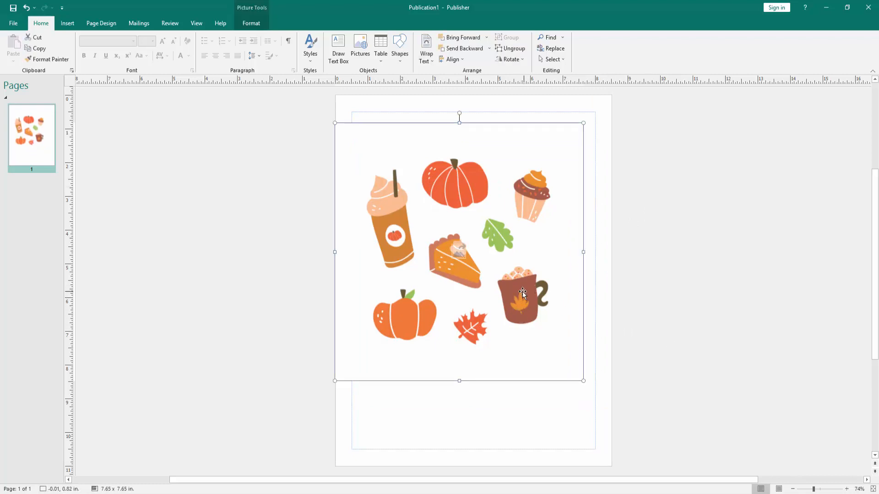
mouse_move(544, 209)
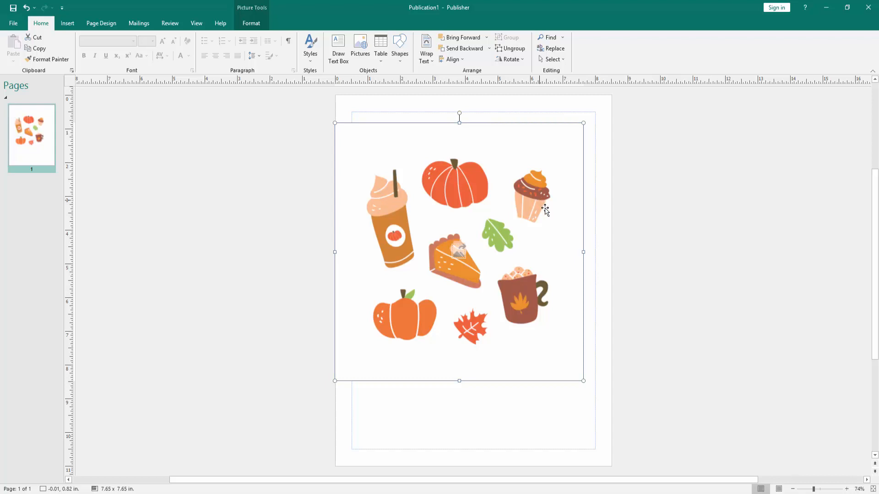
mouse_move(522, 216)
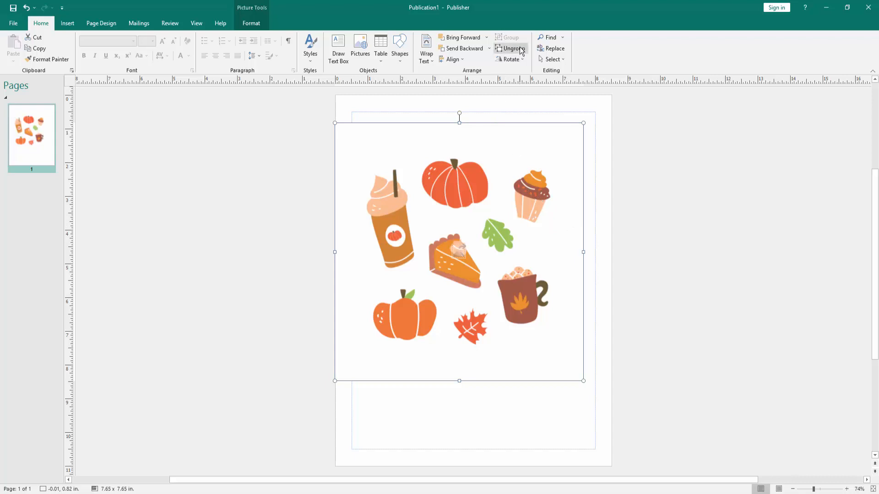
Ungroup the pumpkin picture, accepting conversion to a Microsoft Office drawing object.
left_click(511, 48)
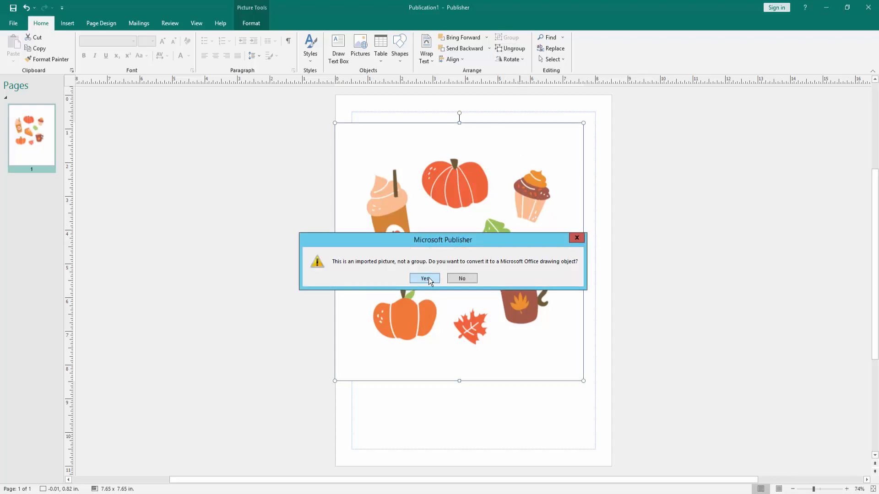
left_click(424, 278)
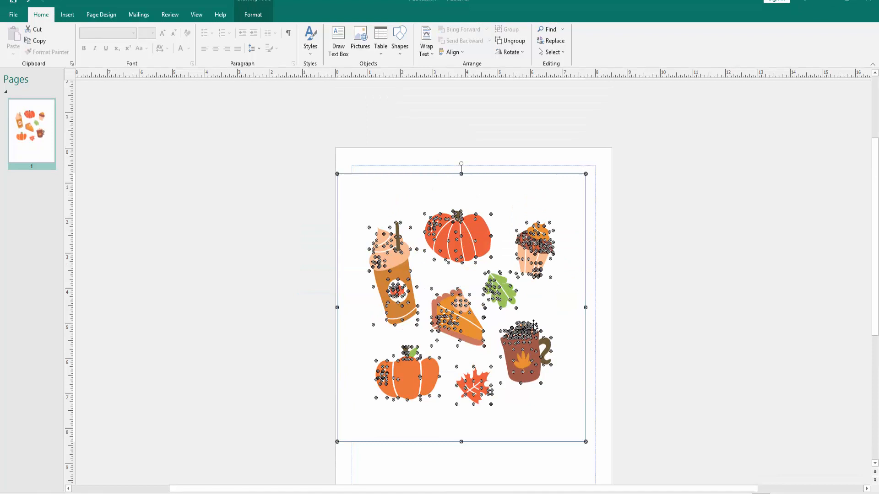
mouse_move(560, 245)
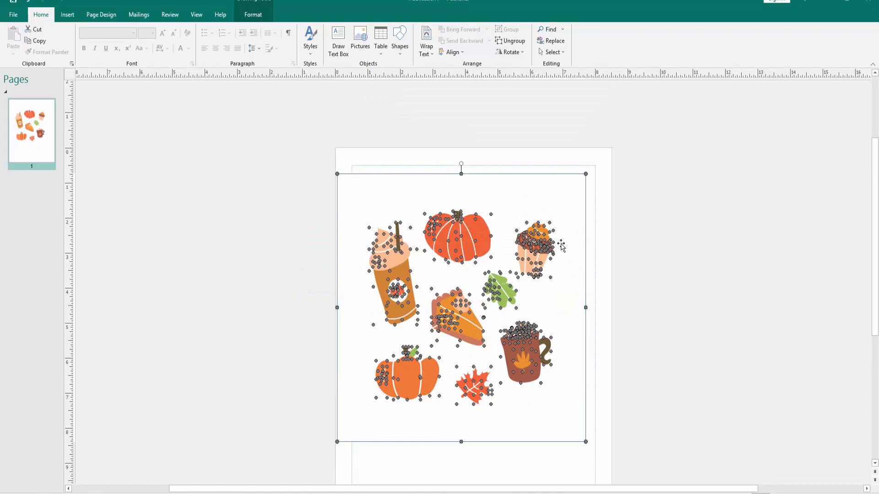
mouse_move(641, 260)
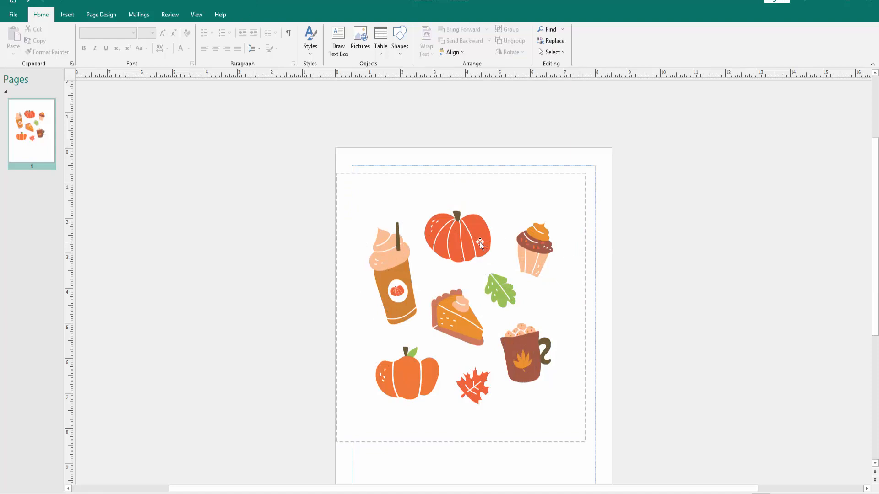
Fill the drink cup body pale purple and the whipped cream topping orange.
left_click(480, 242)
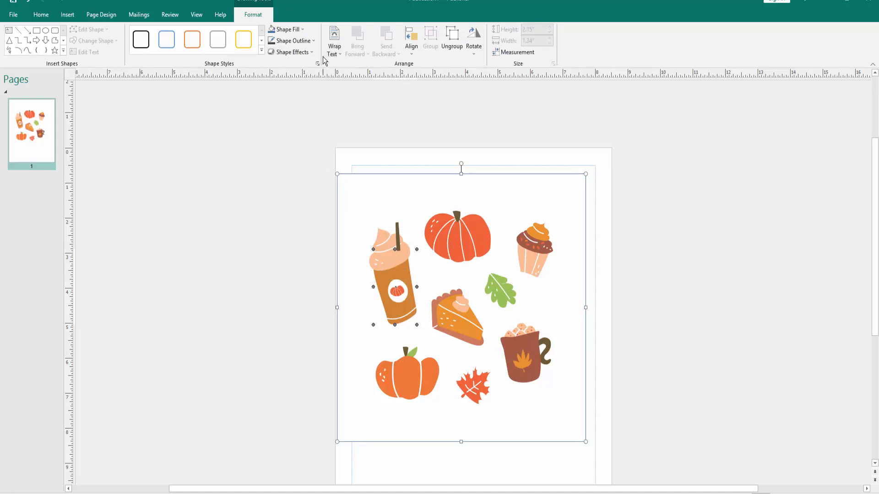
left_click(286, 29)
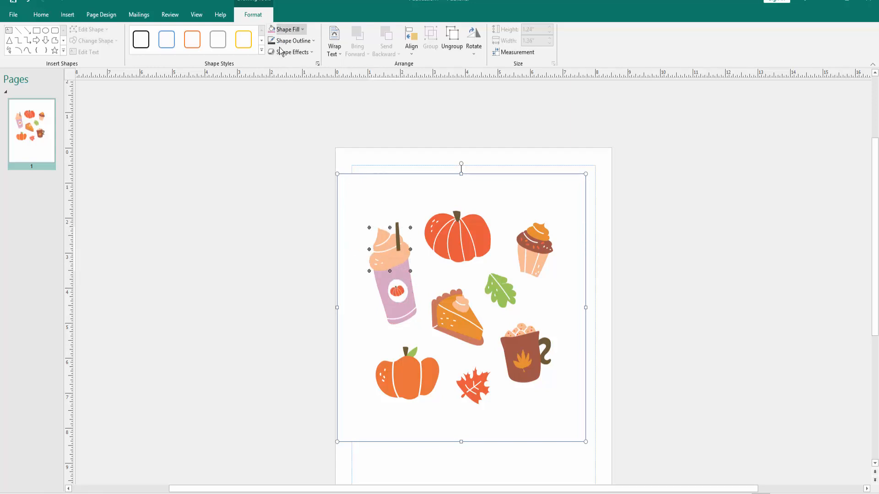
left_click(287, 29)
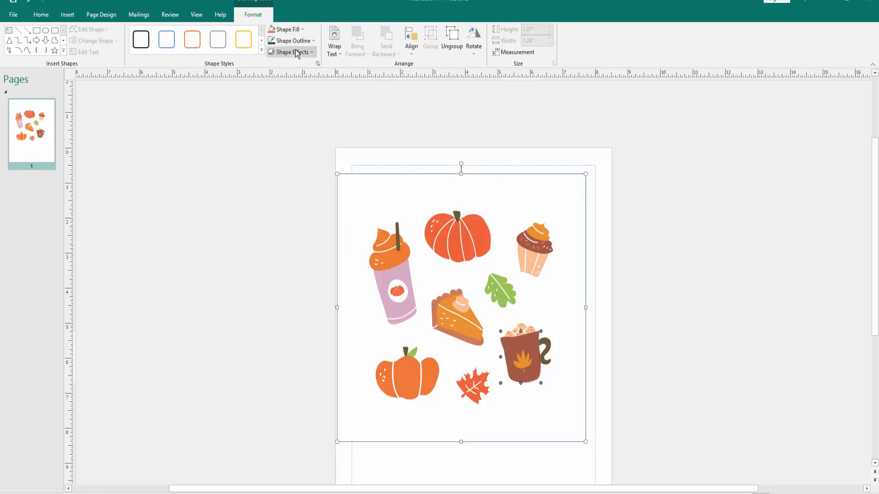
Recolor the maple-leaf emblem on the brown mug blue, then deselect it.
left_click(289, 40)
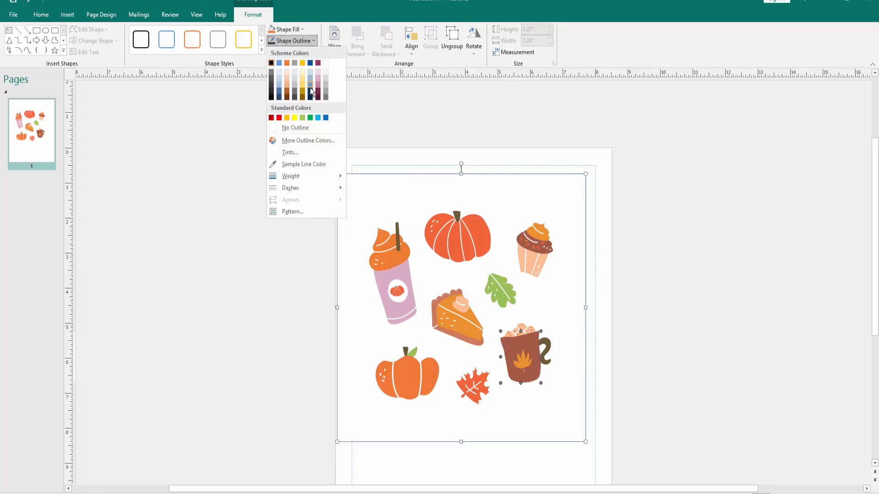
left_click(311, 90)
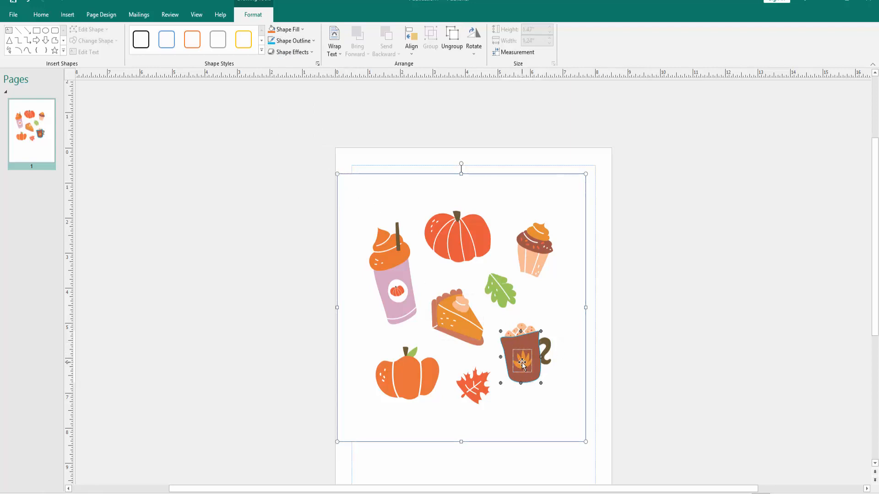
left_click(290, 41)
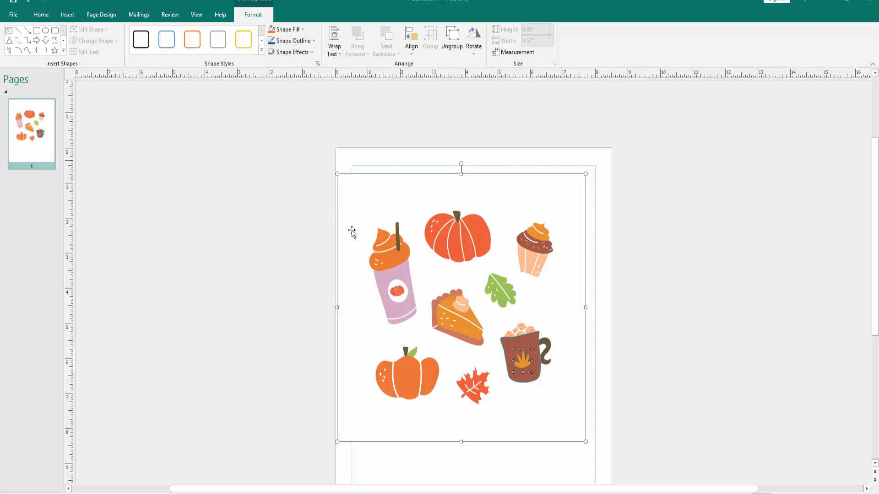
left_click(286, 30)
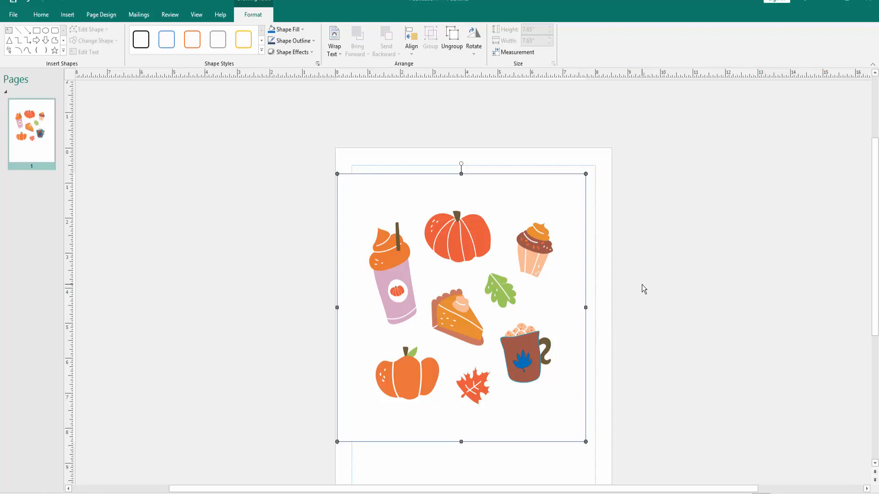
left_click(40, 15)
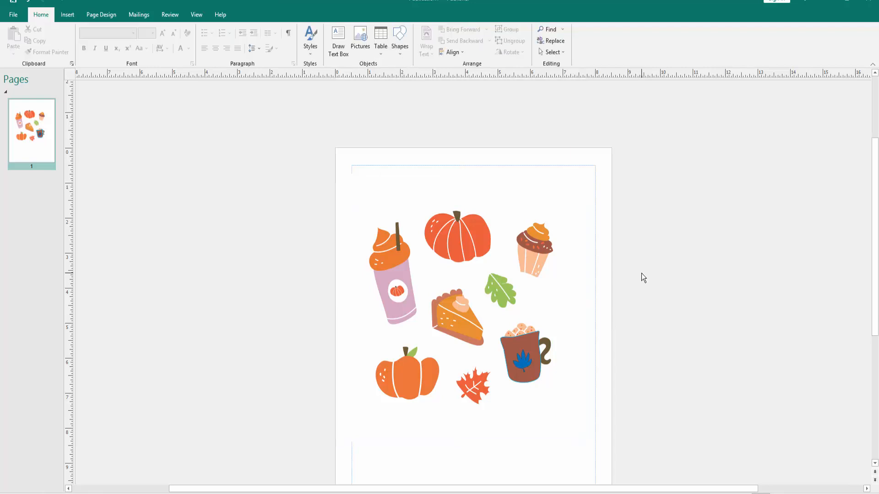
left_click(473, 234)
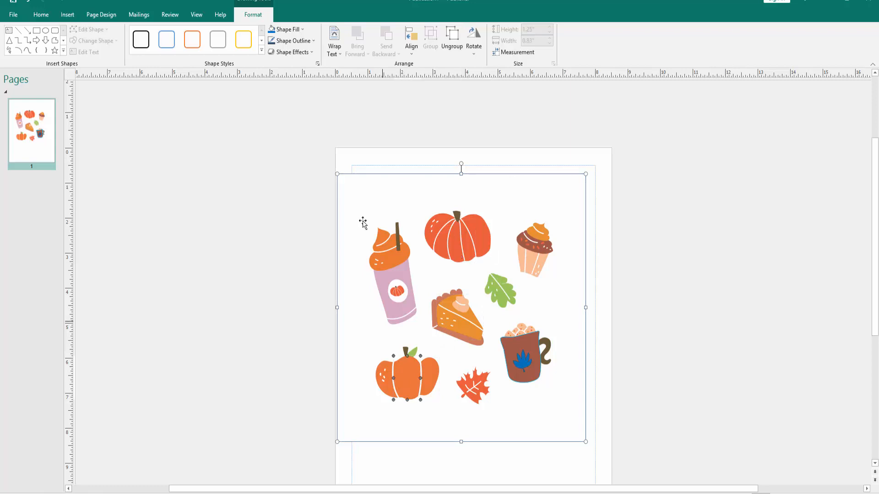
Fill the lower pumpkin's middle section yellow and its left section mustard.
left_click(285, 29)
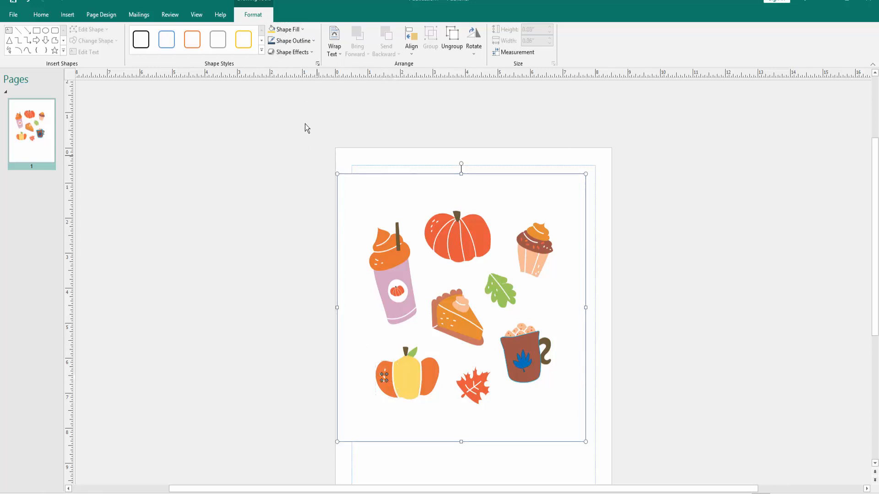
left_click(287, 30)
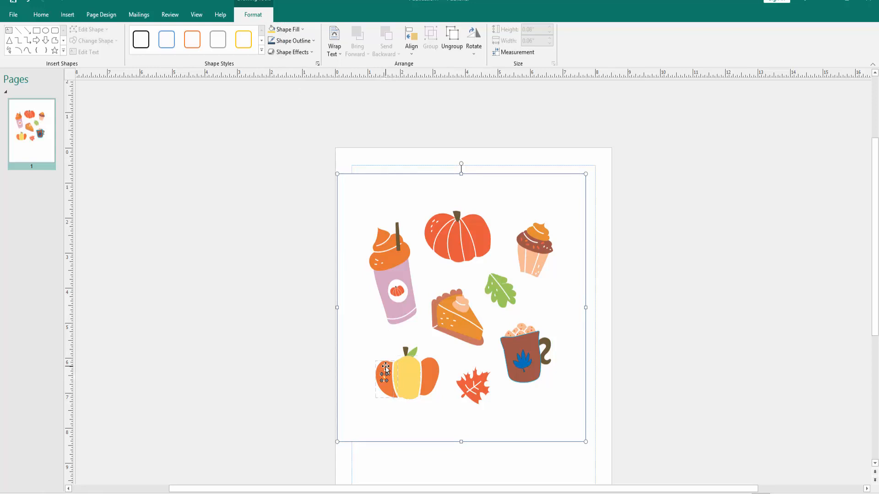
left_click(285, 29)
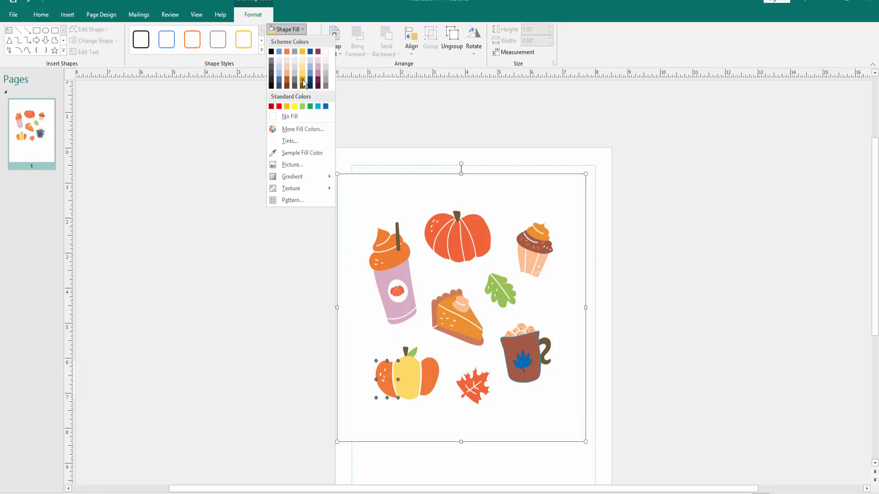
left_click(302, 80)
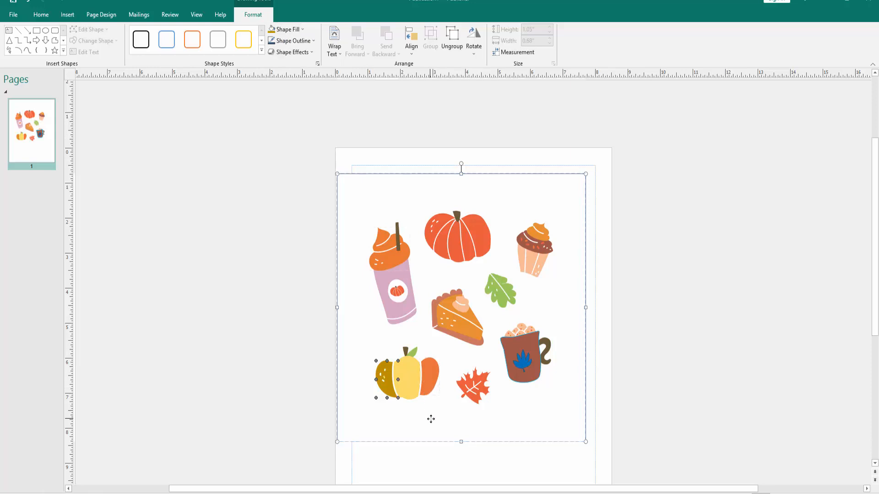
left_click(471, 247)
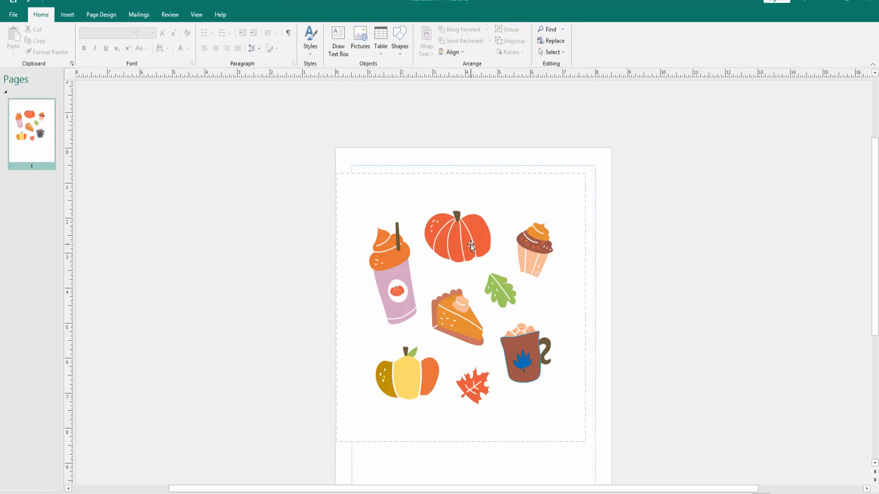